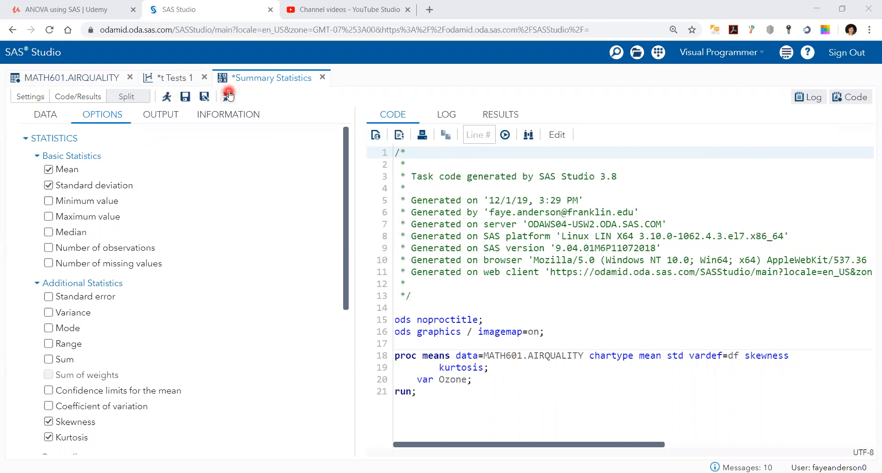
Step: Restore the navigation pane and check the task uses MATH601.AIRQUALITY with Ozone as analysis variable
click(228, 97)
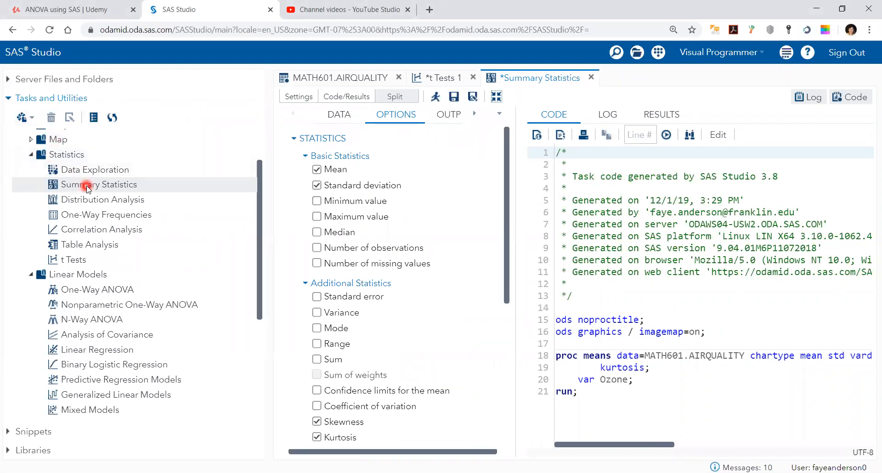
click(338, 115)
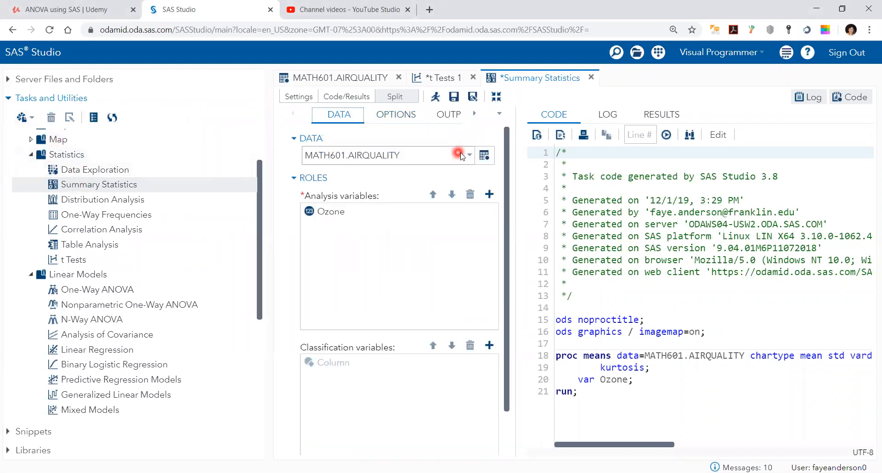
click(331, 212)
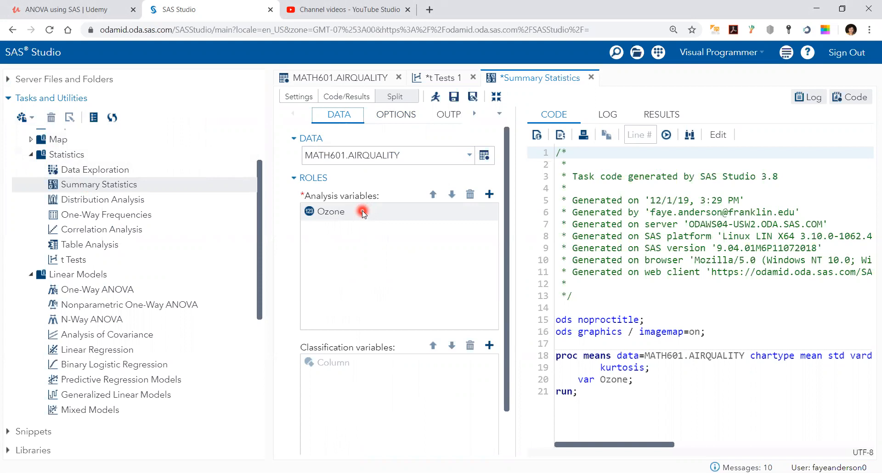
mouse_move(406, 233)
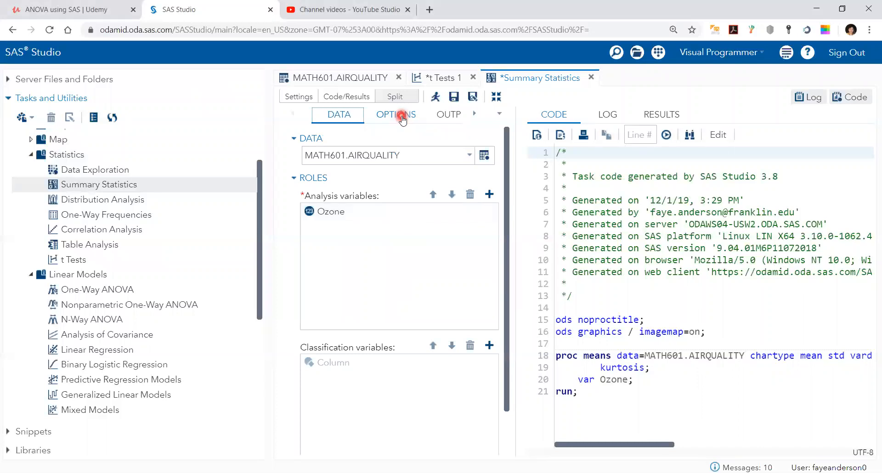
Step: Confirm mean, standard deviation, skewness and kurtosis are the selected statistics
click(395, 114)
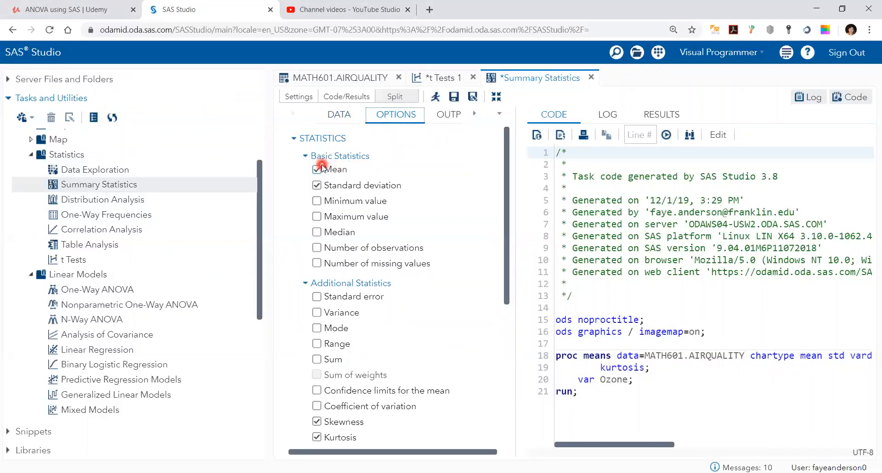
scroll(down, 3)
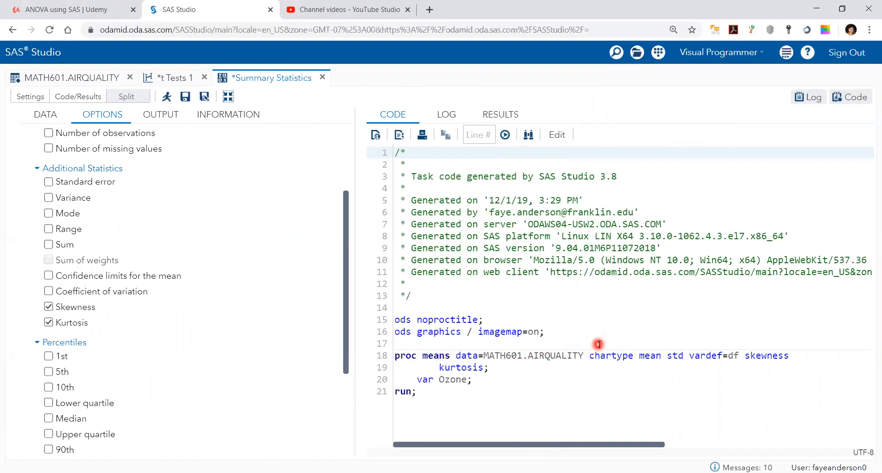
mouse_move(725, 342)
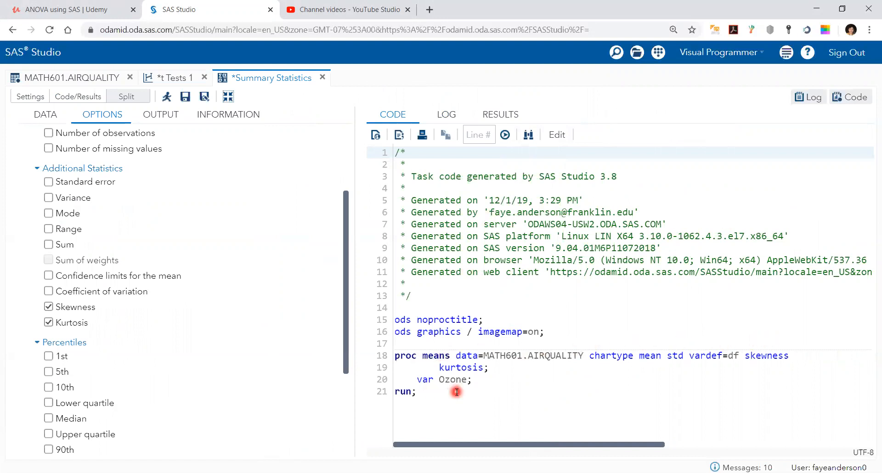
Step: Run the task to get the Ozone table: mean 39.19, std dev 29.33, skewness 1.18, kurtosis 0.81
click(166, 97)
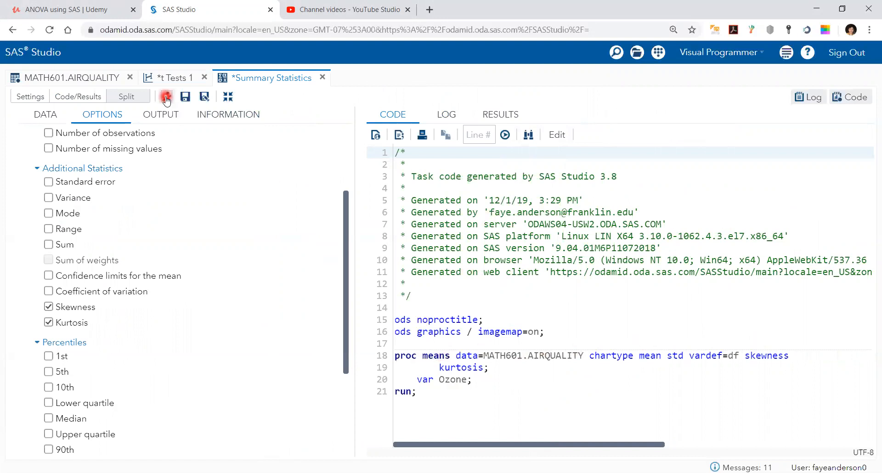
click(165, 97)
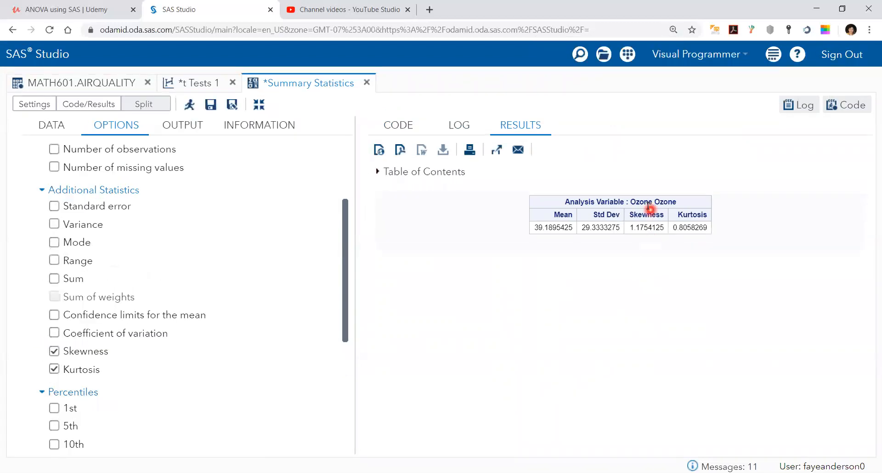
mouse_move(639, 244)
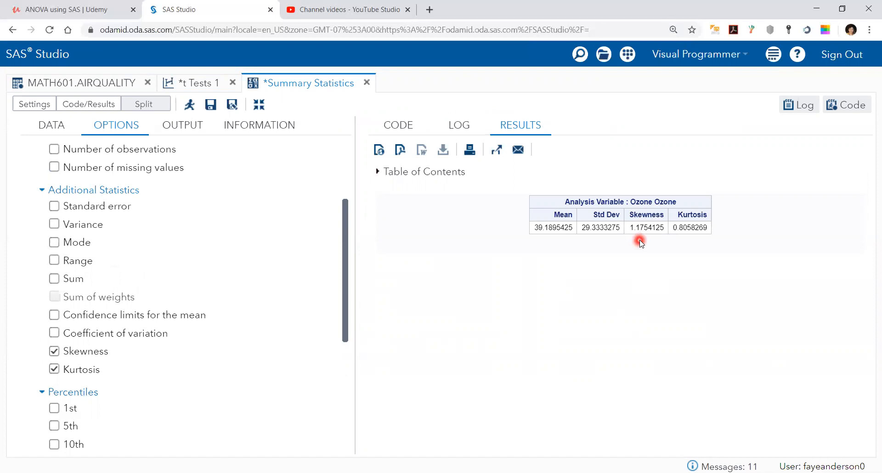
mouse_move(649, 242)
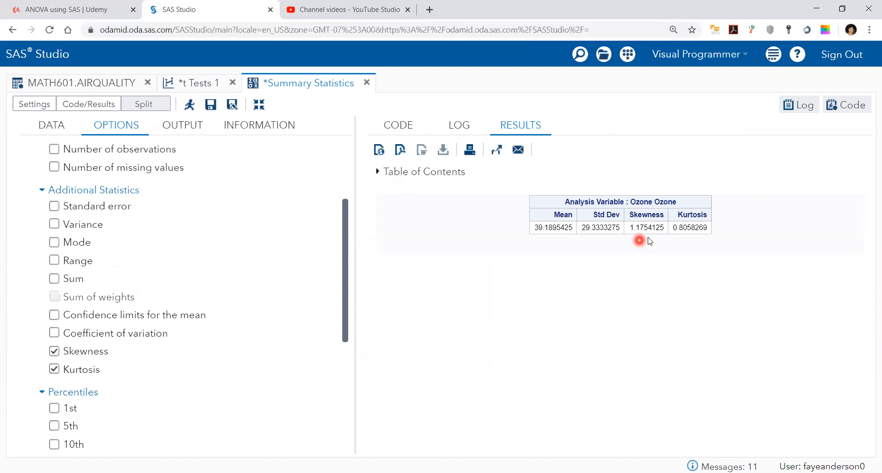
mouse_move(702, 218)
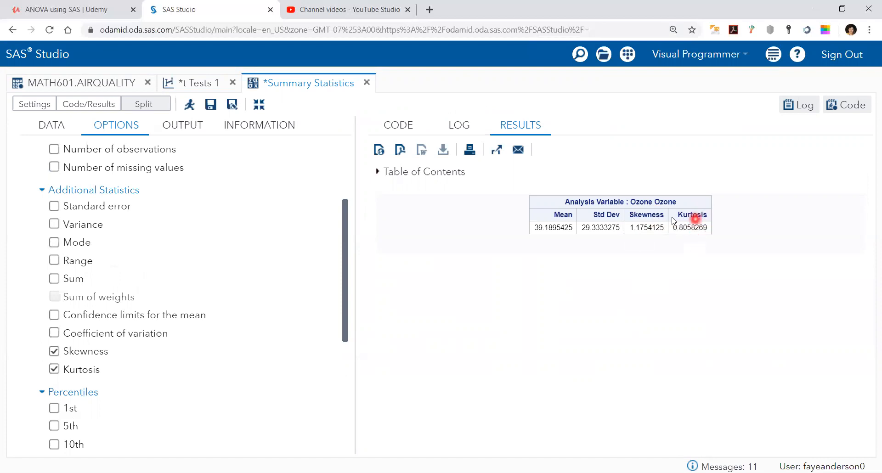
mouse_move(691, 252)
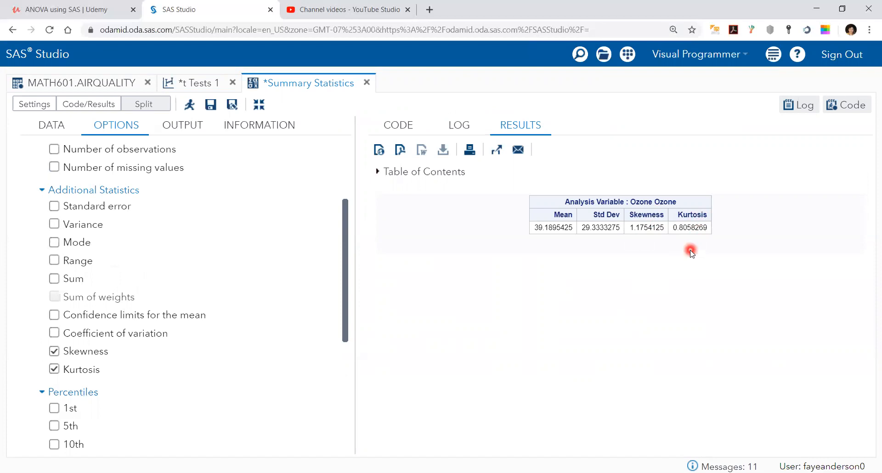